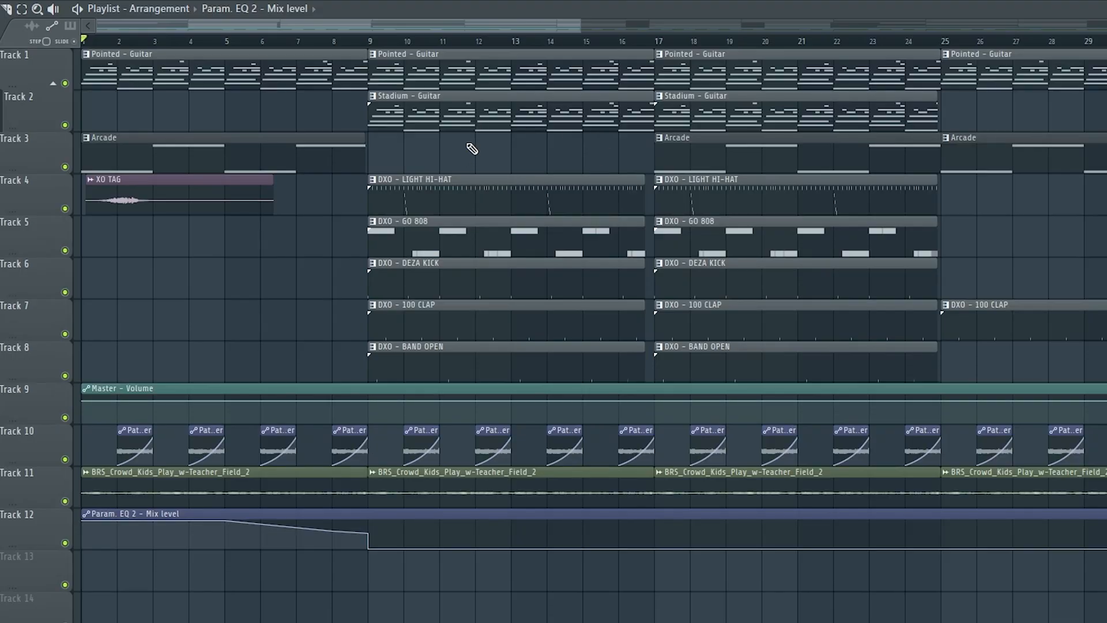
Step: Make the bar-9 LIGHT HI-HAT clip a unique pattern, LIGHT HI-HAT #2
drag(474, 141, 534, 254)
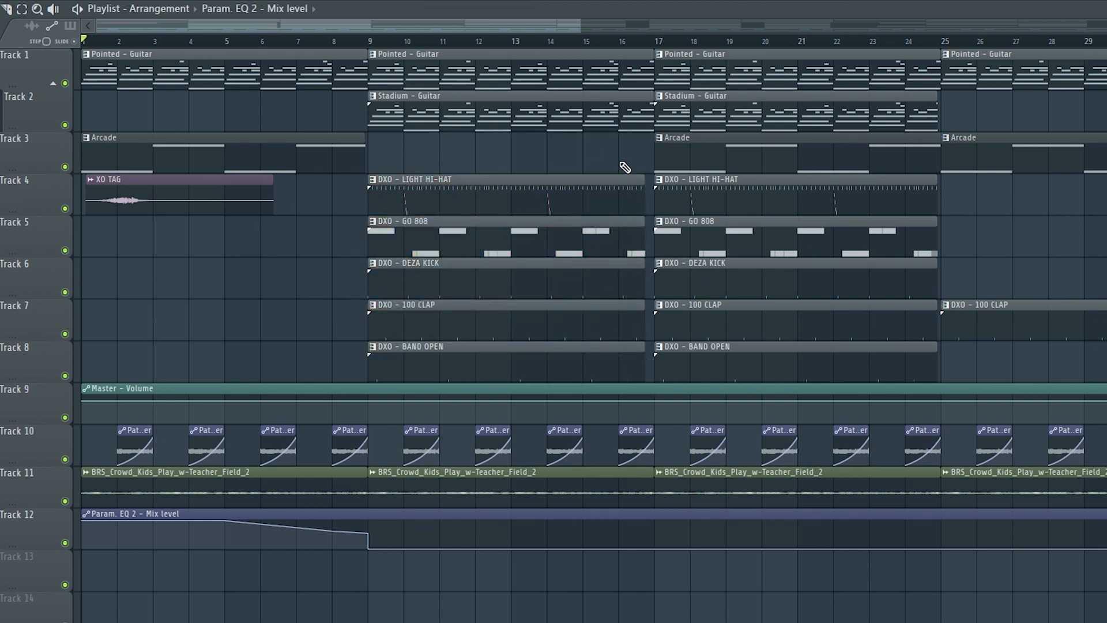
mouse_move(724, 138)
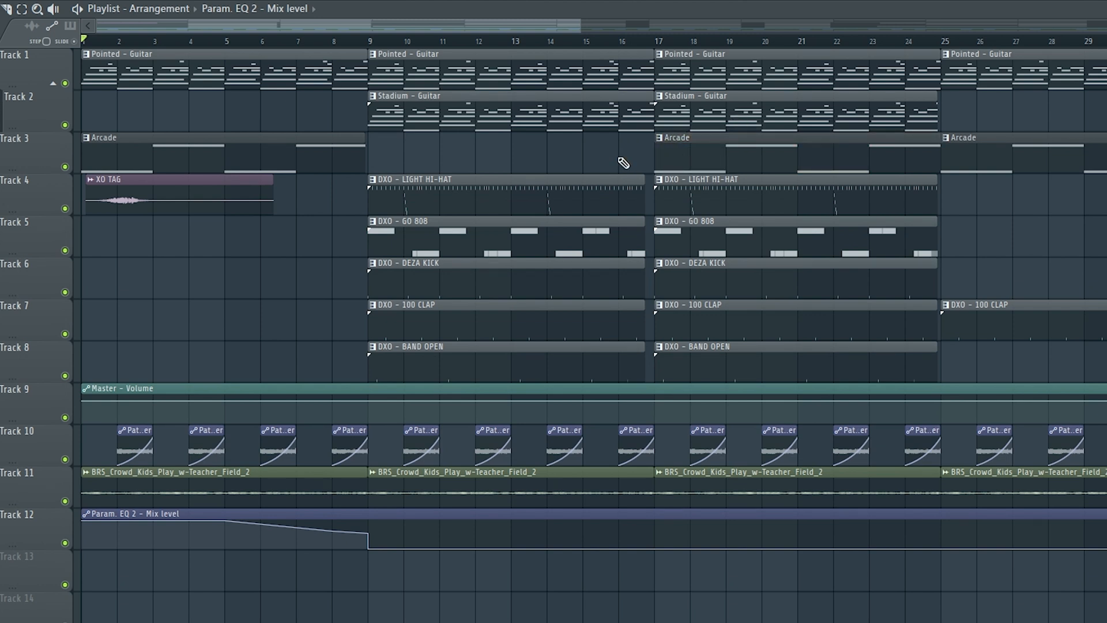
mouse_move(626, 155)
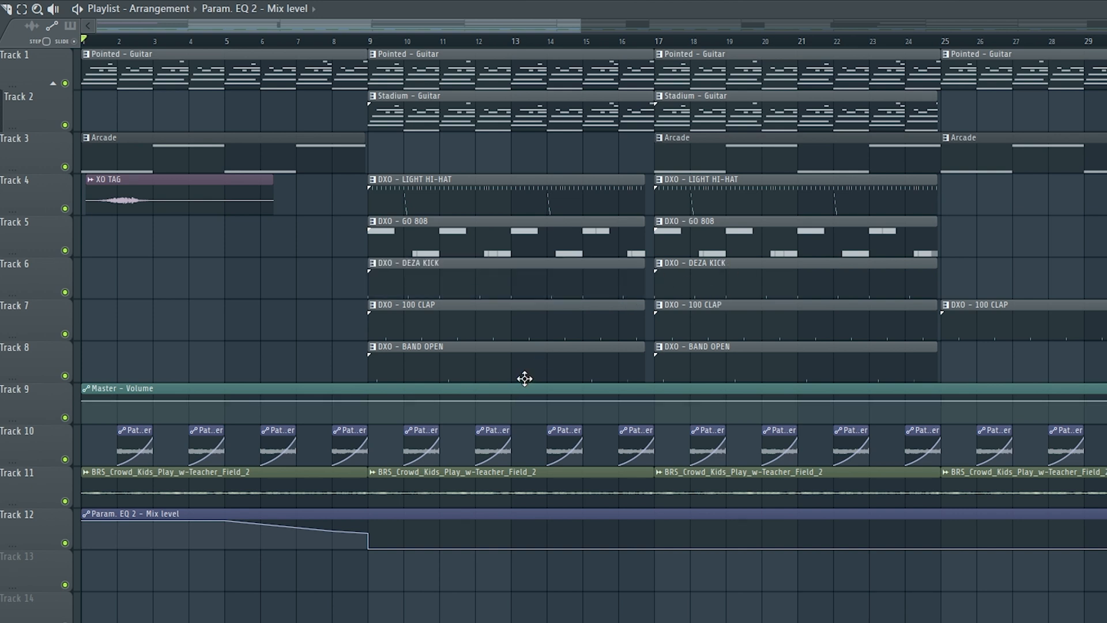
mouse_move(525, 373)
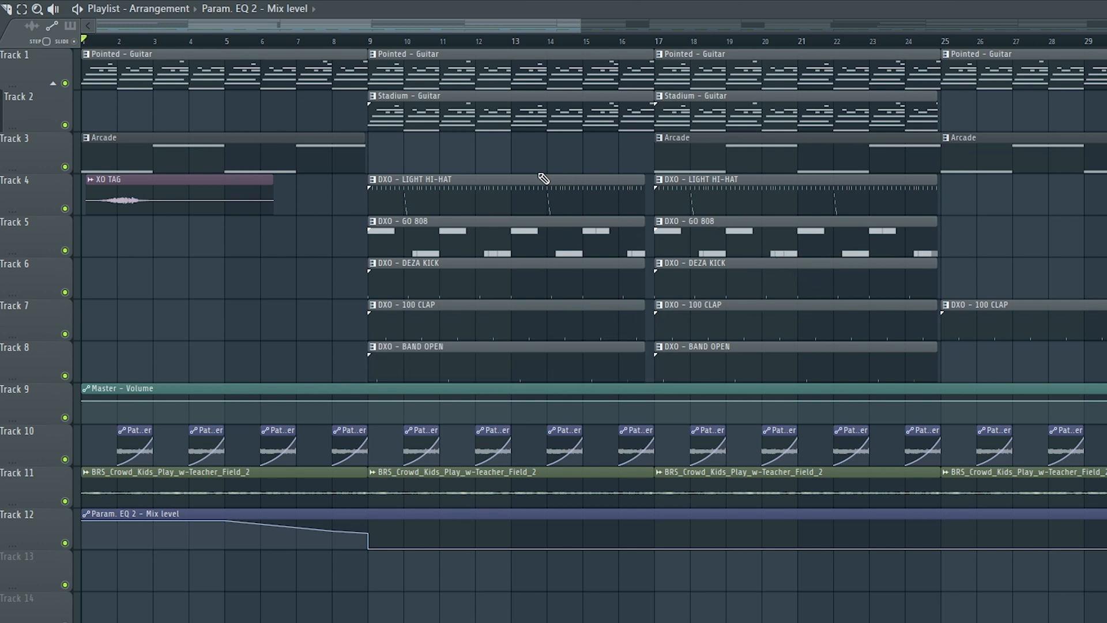
mouse_move(381, 191)
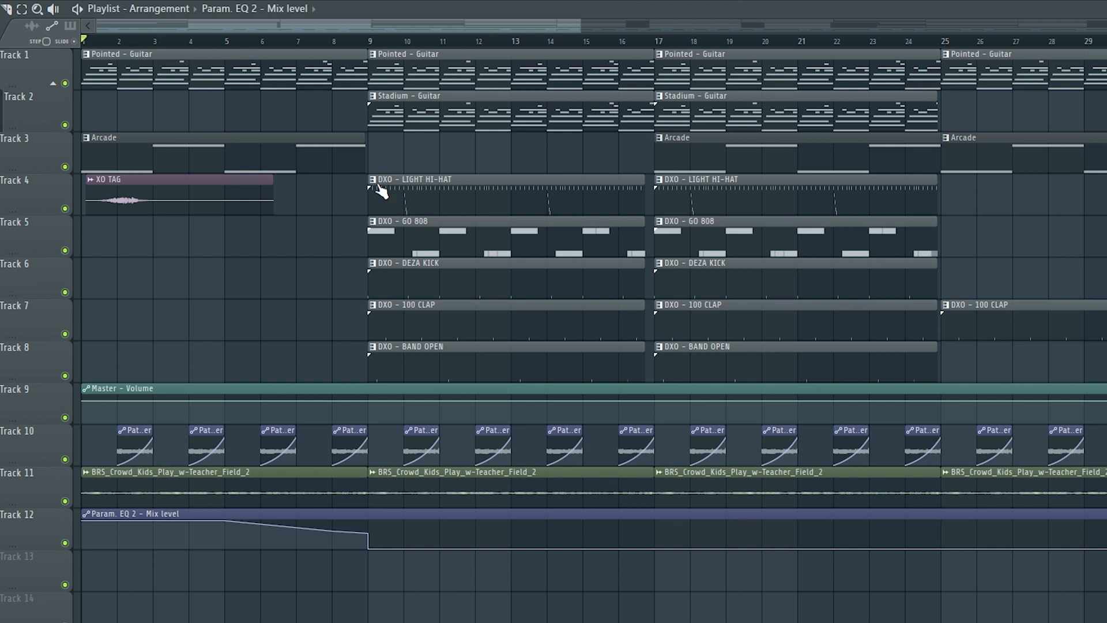
right_click(378, 187)
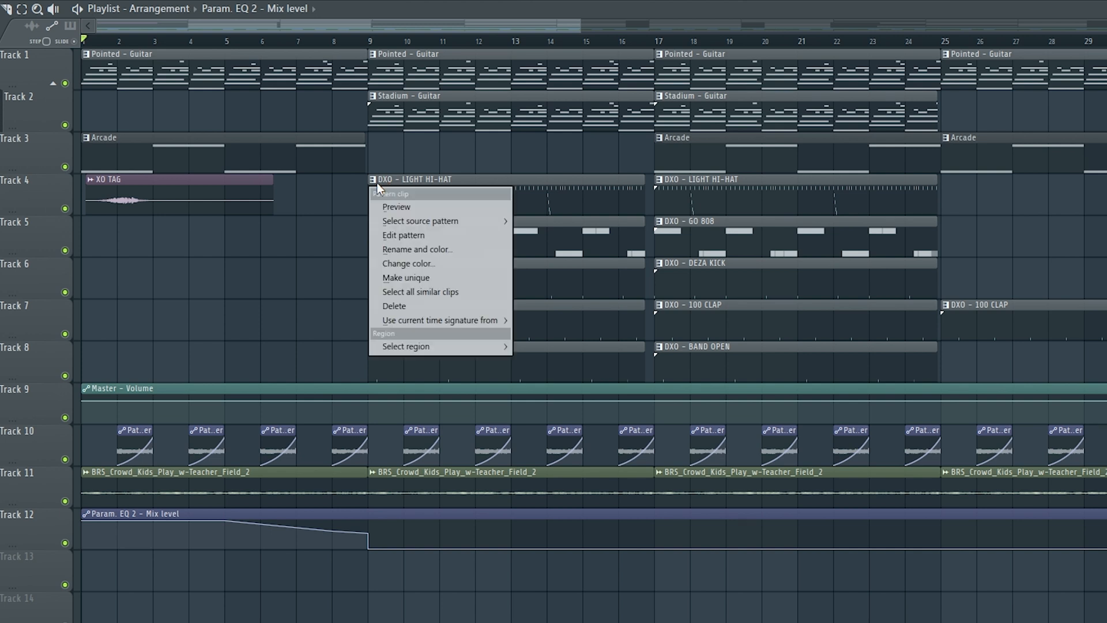
click(403, 235)
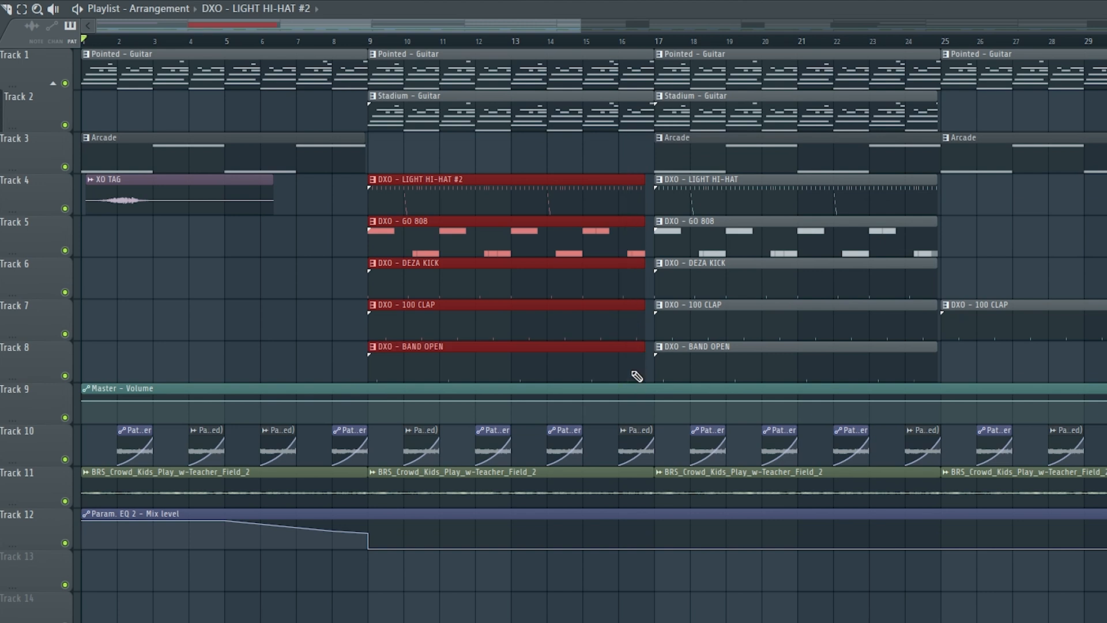
mouse_move(639, 185)
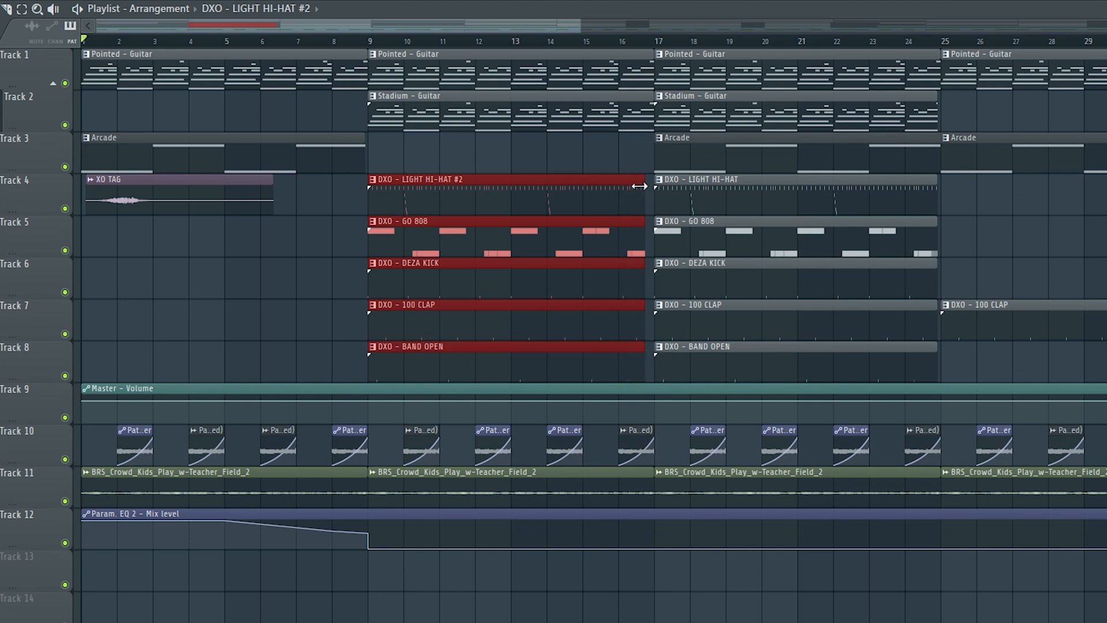
mouse_move(825, 86)
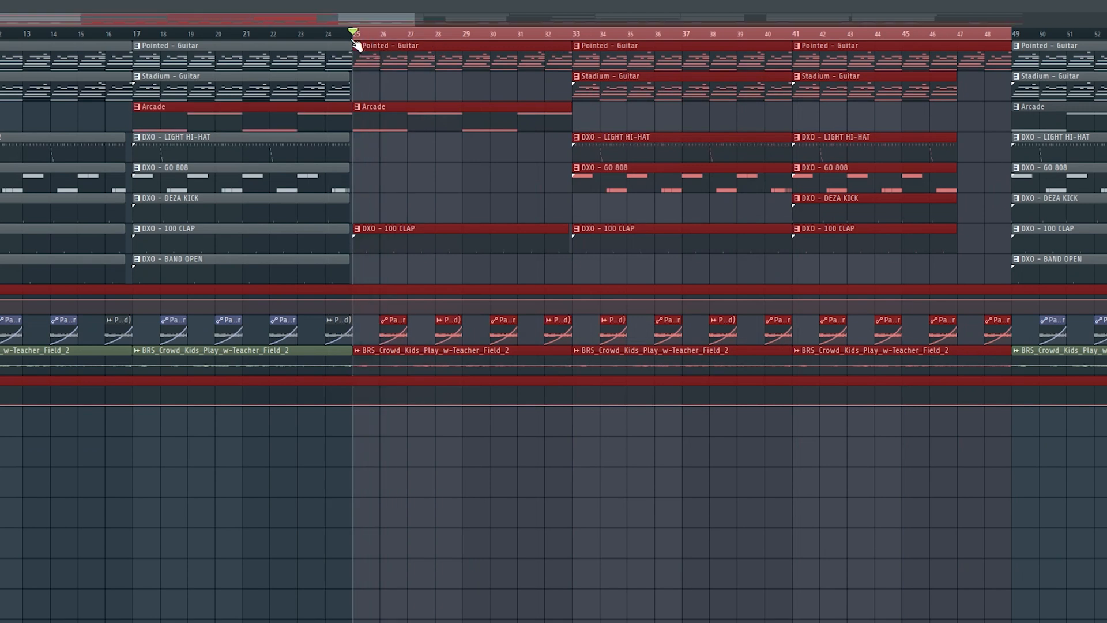
Step: Deselect the copied sections in the extended arrangement
click(296, 34)
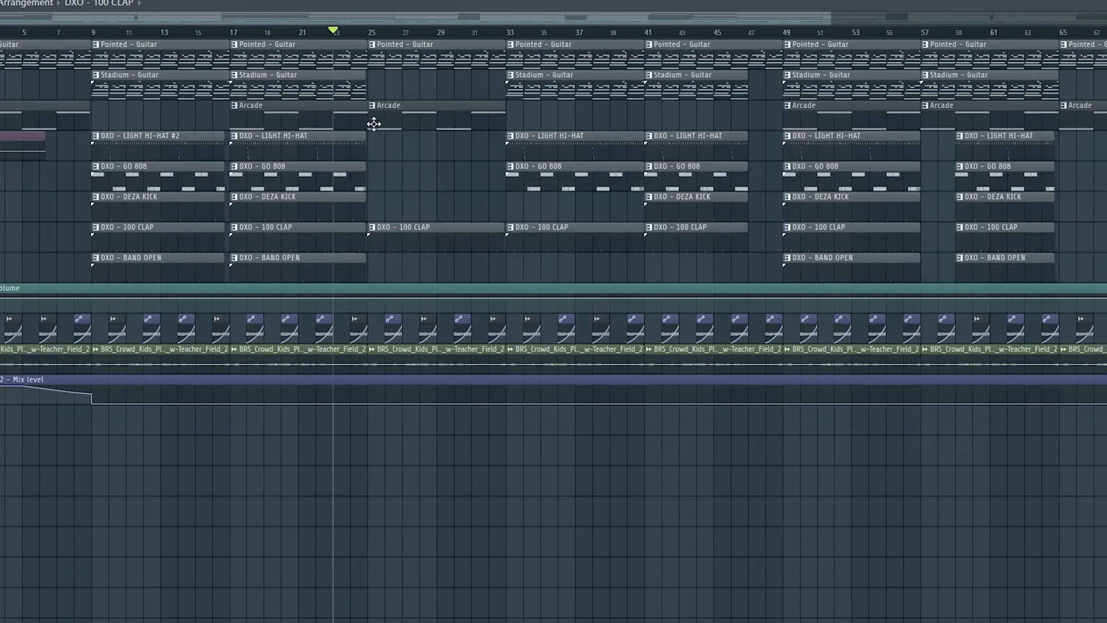
mouse_move(388, 222)
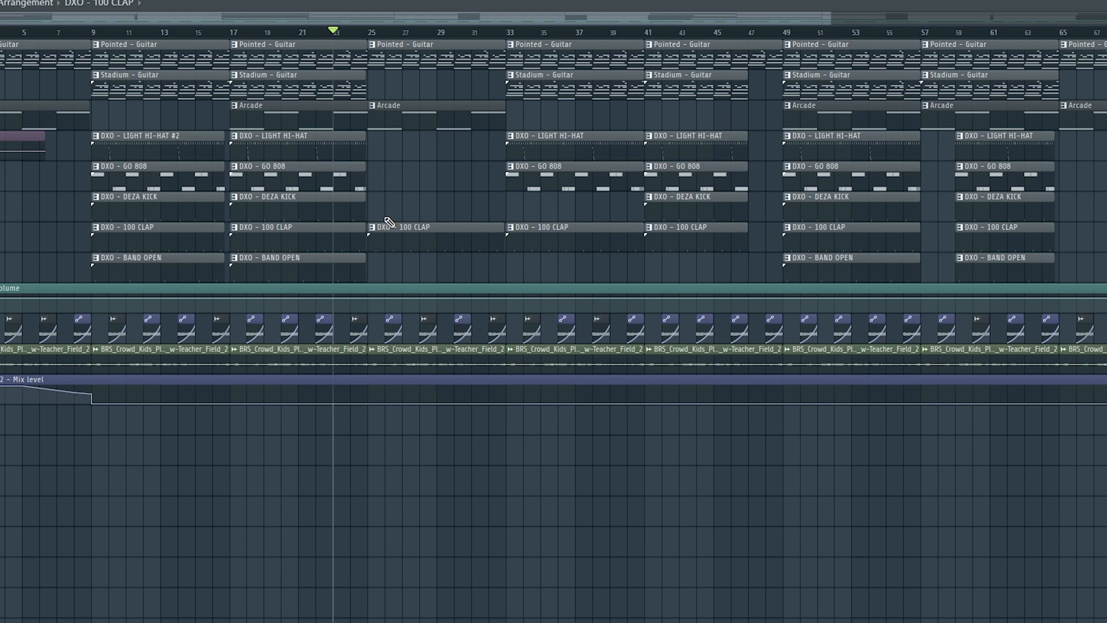
Step: Scroll the playlist right to view the bars 17–64 verse and chorus blocks
scroll(right, 3)
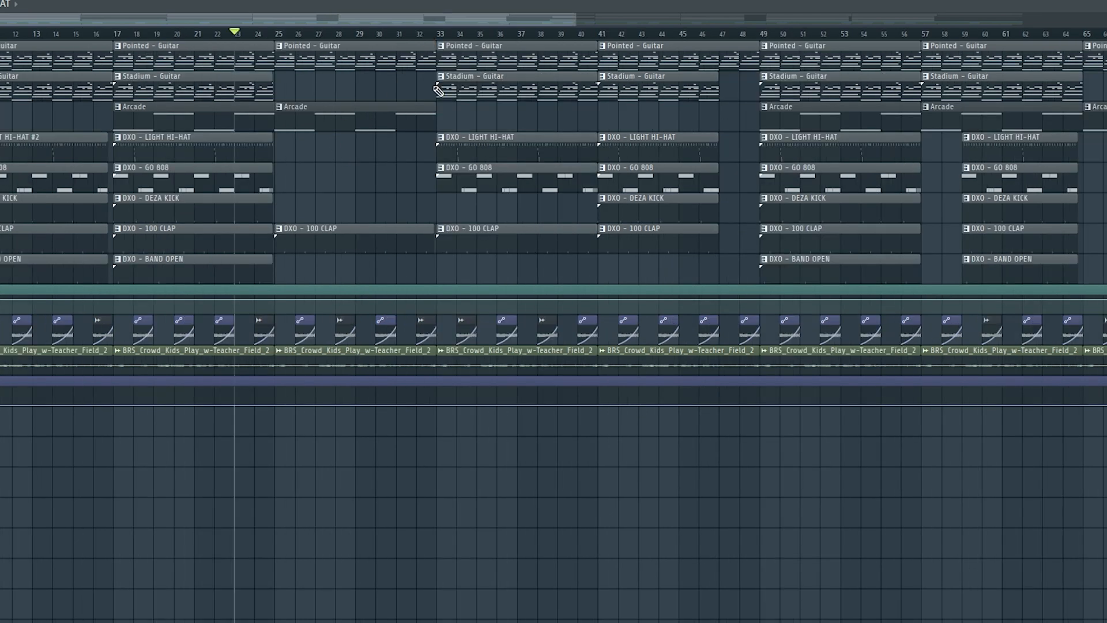
mouse_move(634, 259)
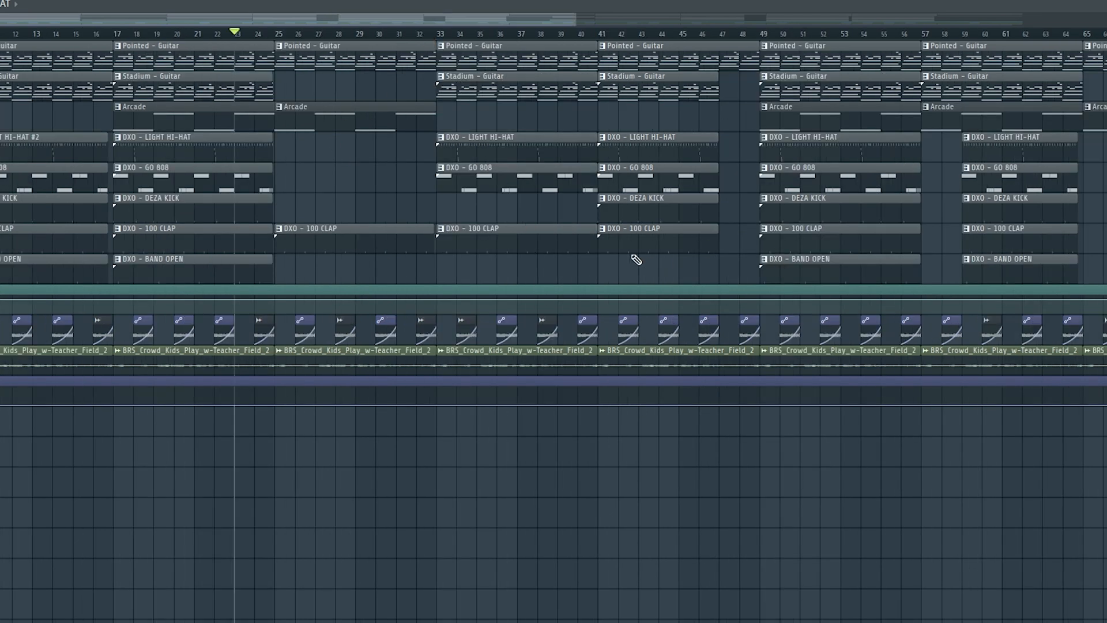
mouse_move(597, 109)
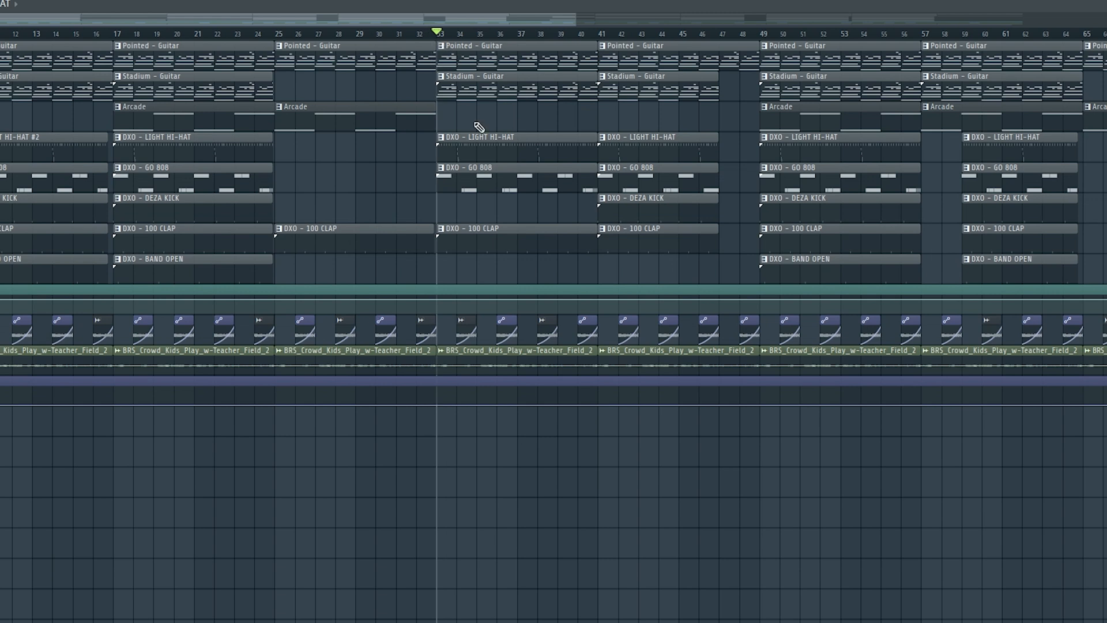
mouse_move(863, 133)
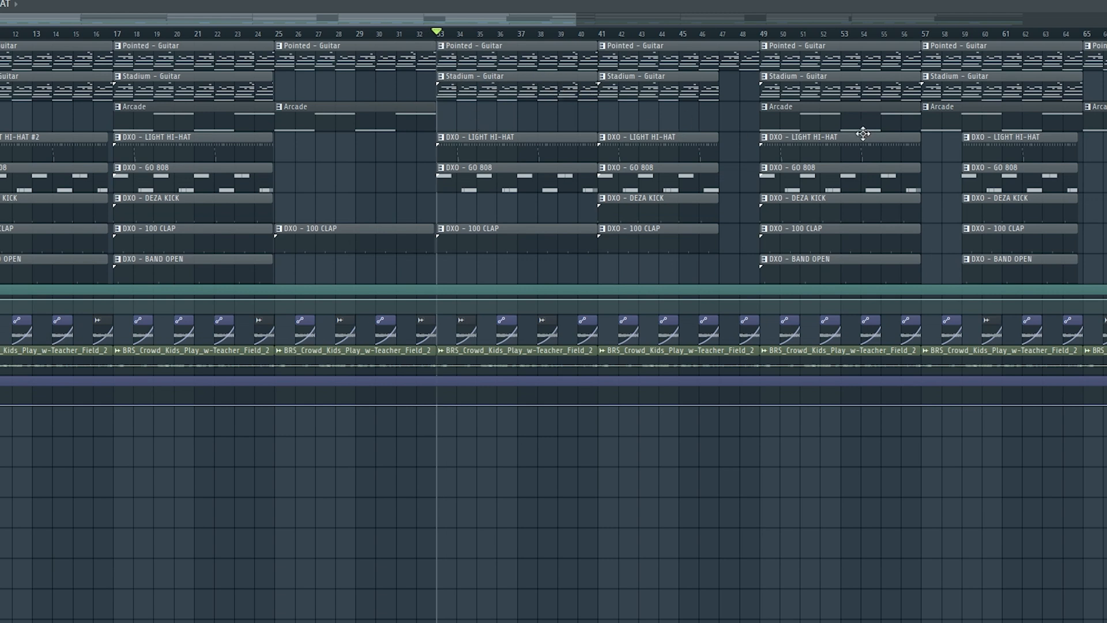
mouse_move(946, 218)
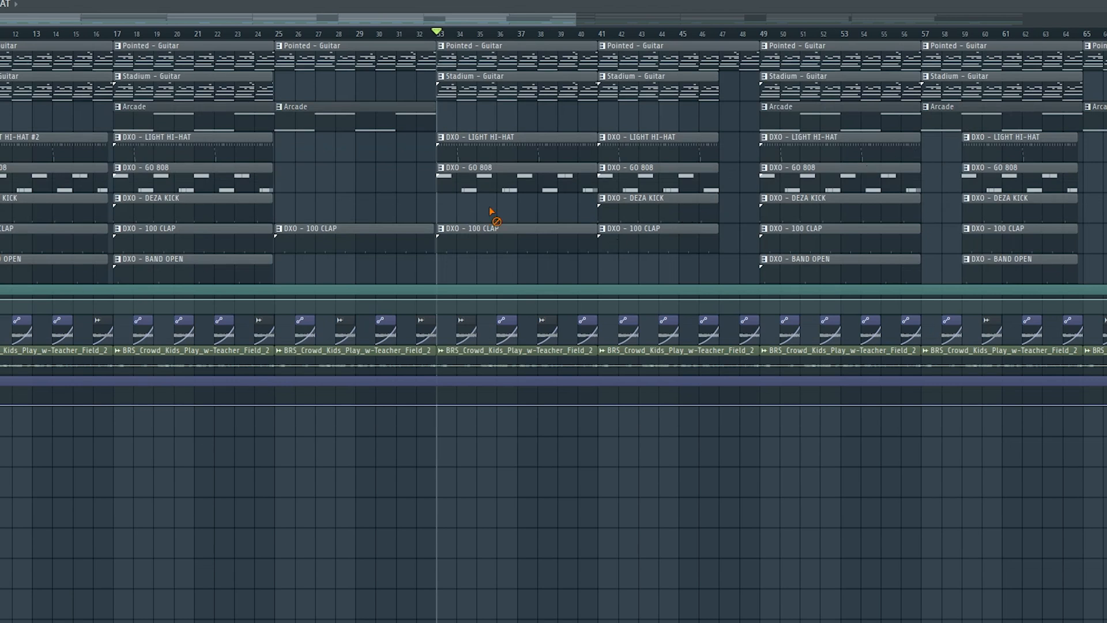
mouse_move(464, 197)
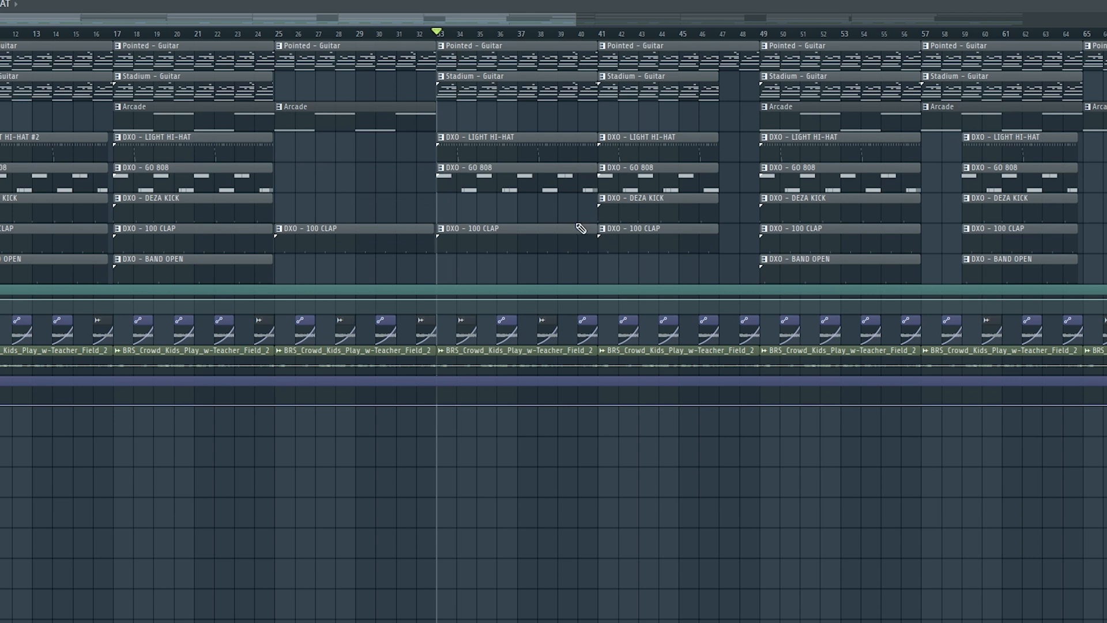
mouse_move(623, 132)
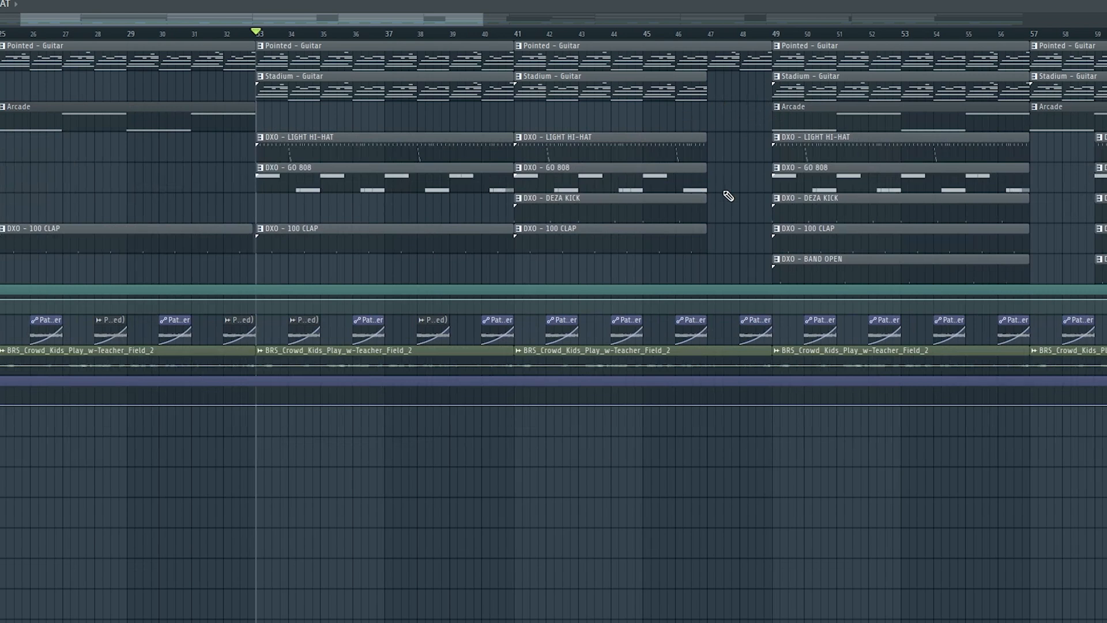
mouse_move(728, 242)
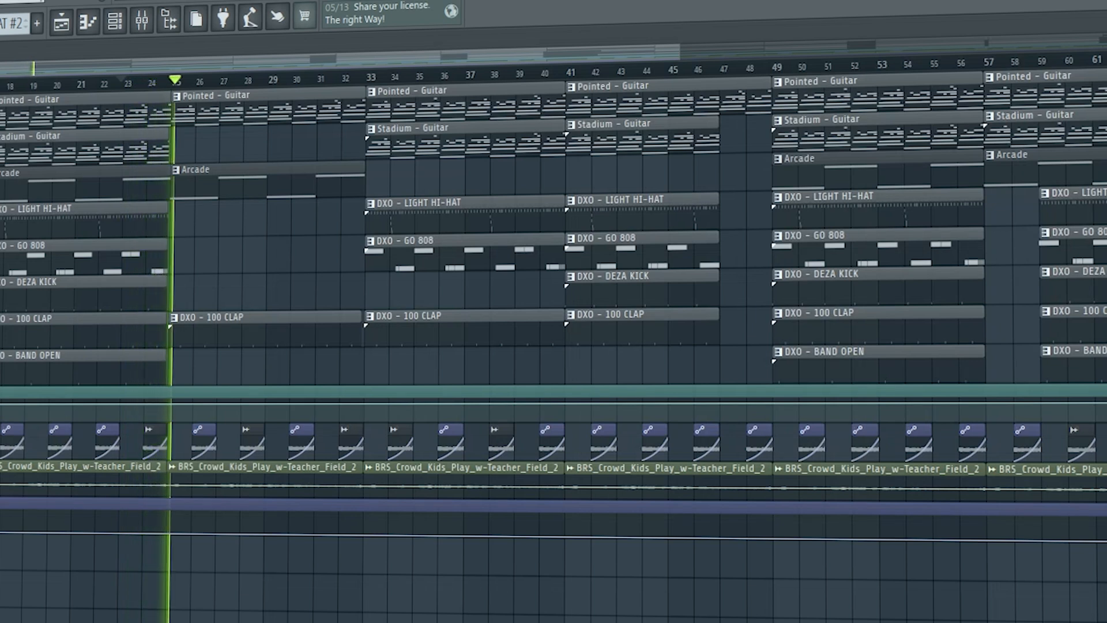
click(199, 79)
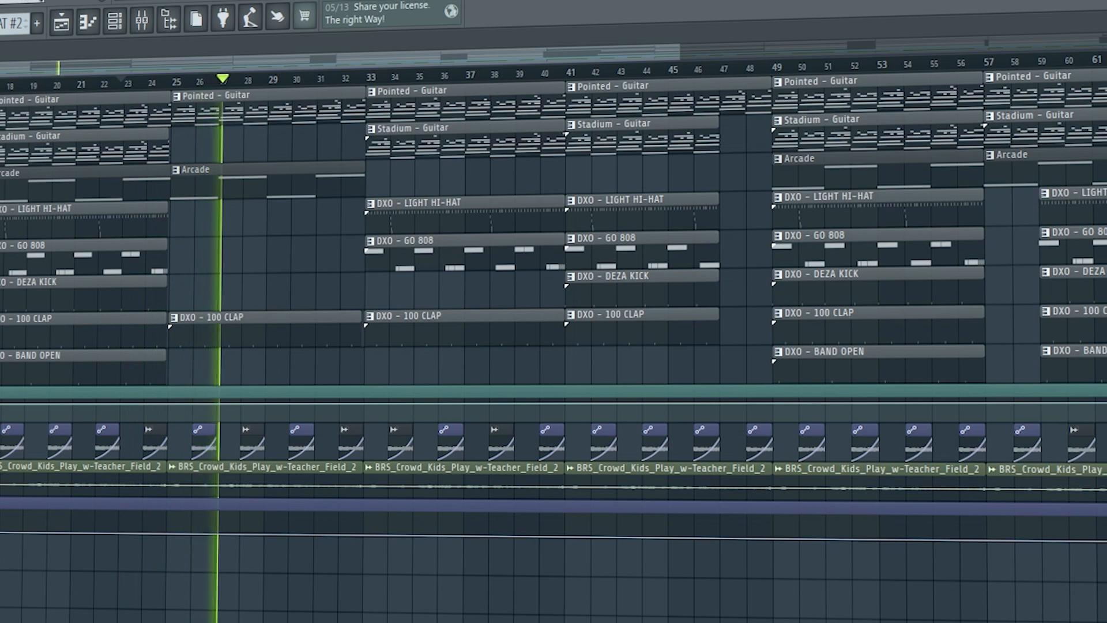
click(248, 77)
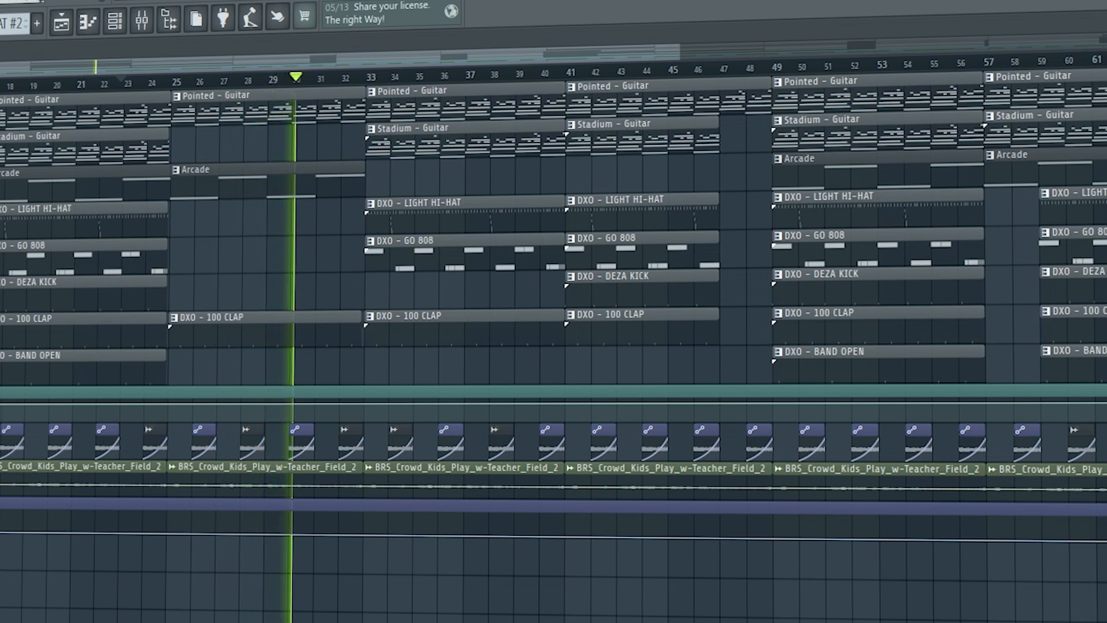
click(320, 75)
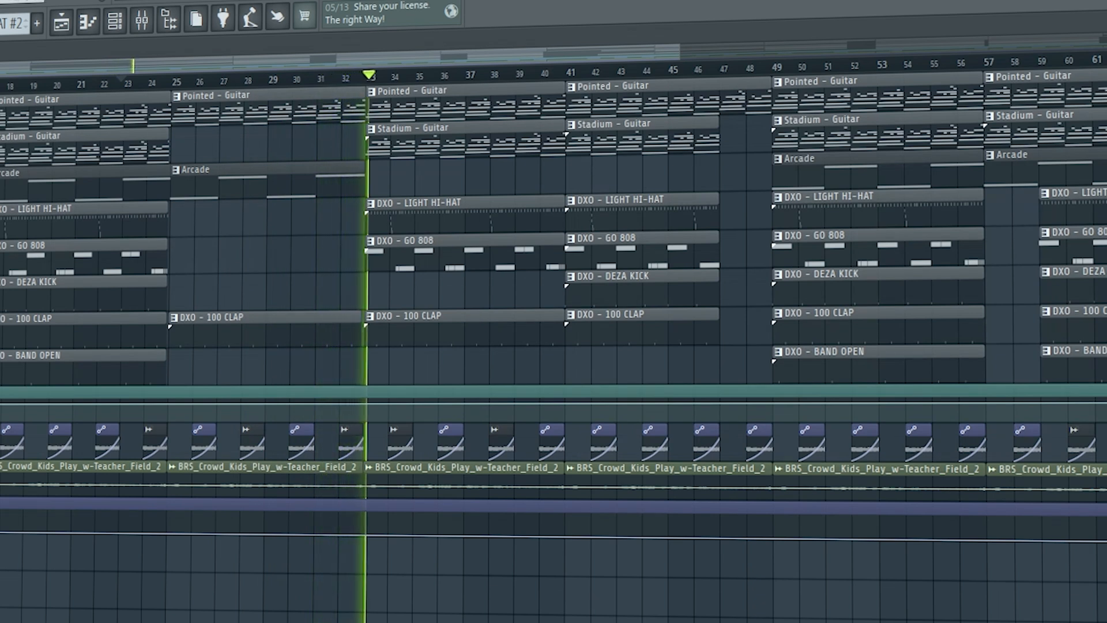
click(392, 74)
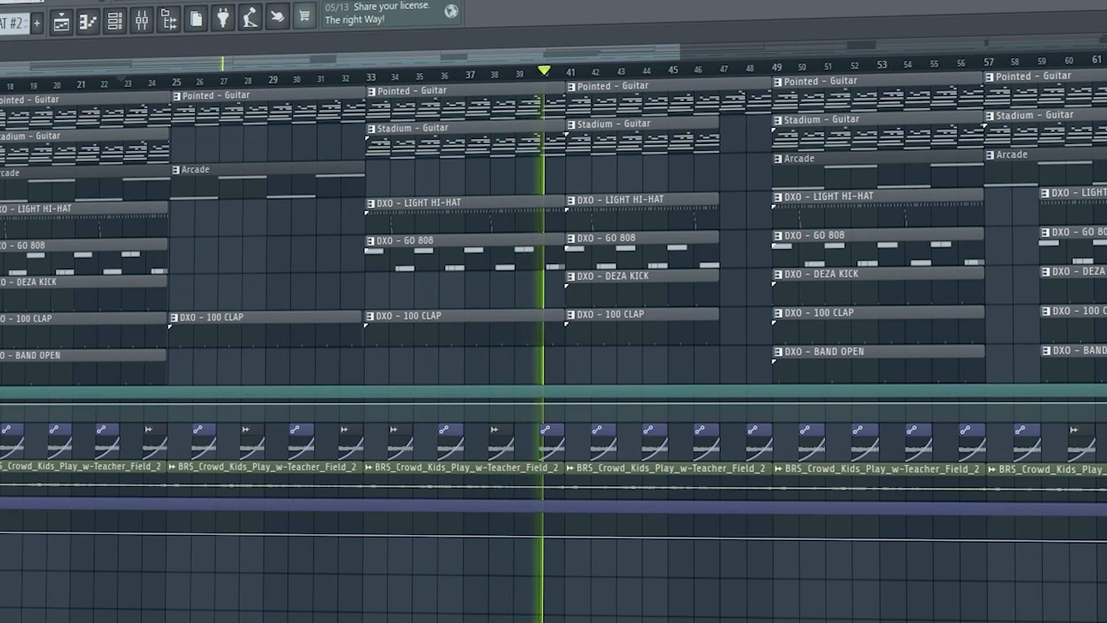
click(570, 69)
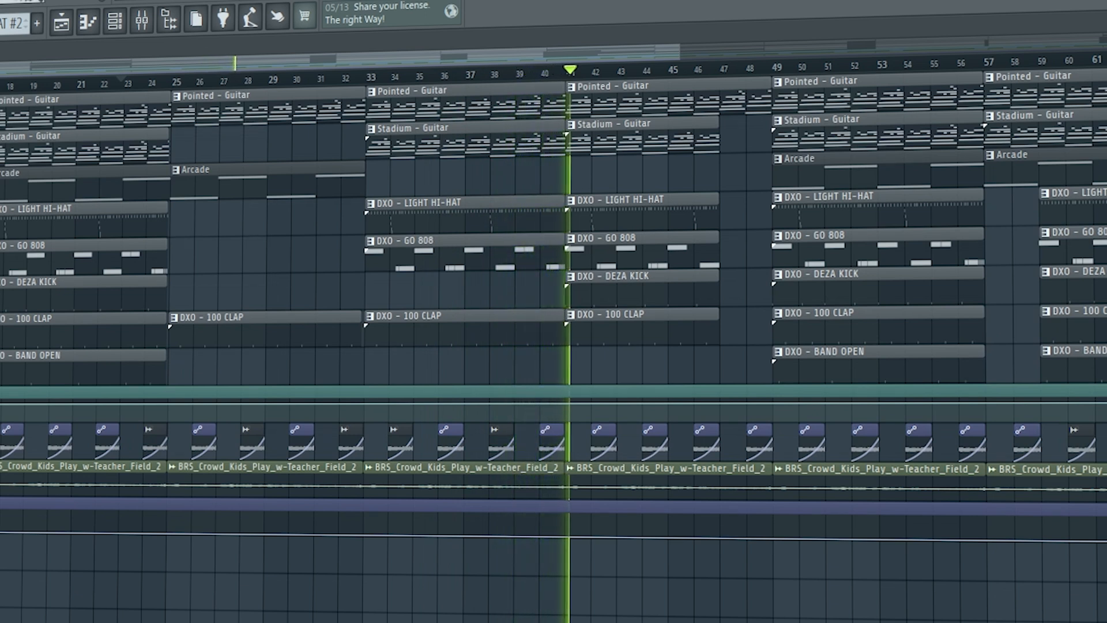
click(595, 69)
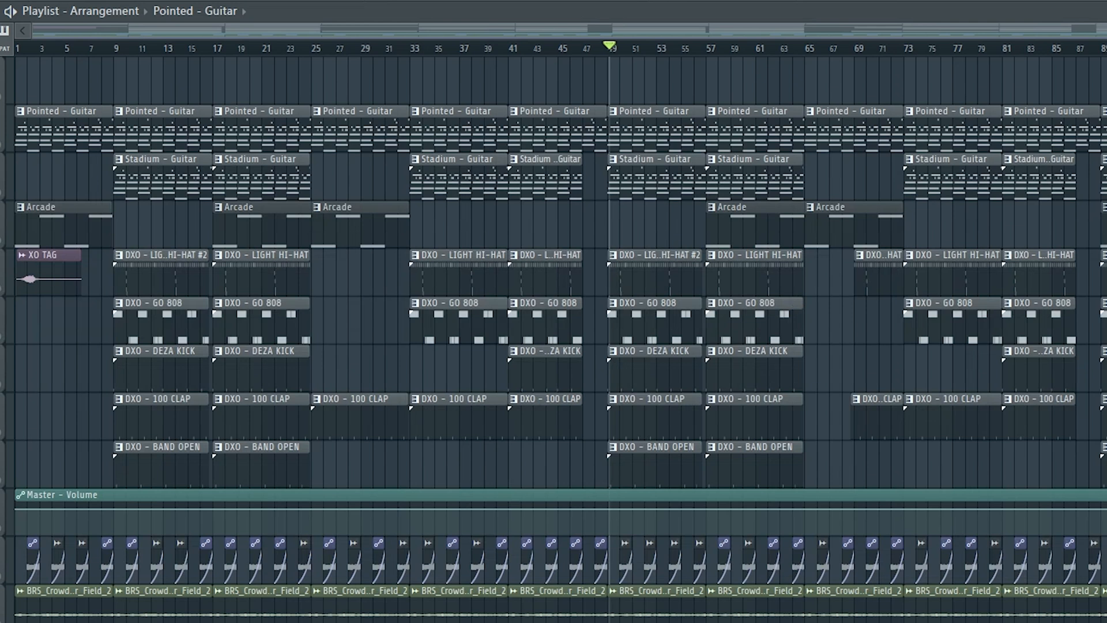
mouse_move(641, 122)
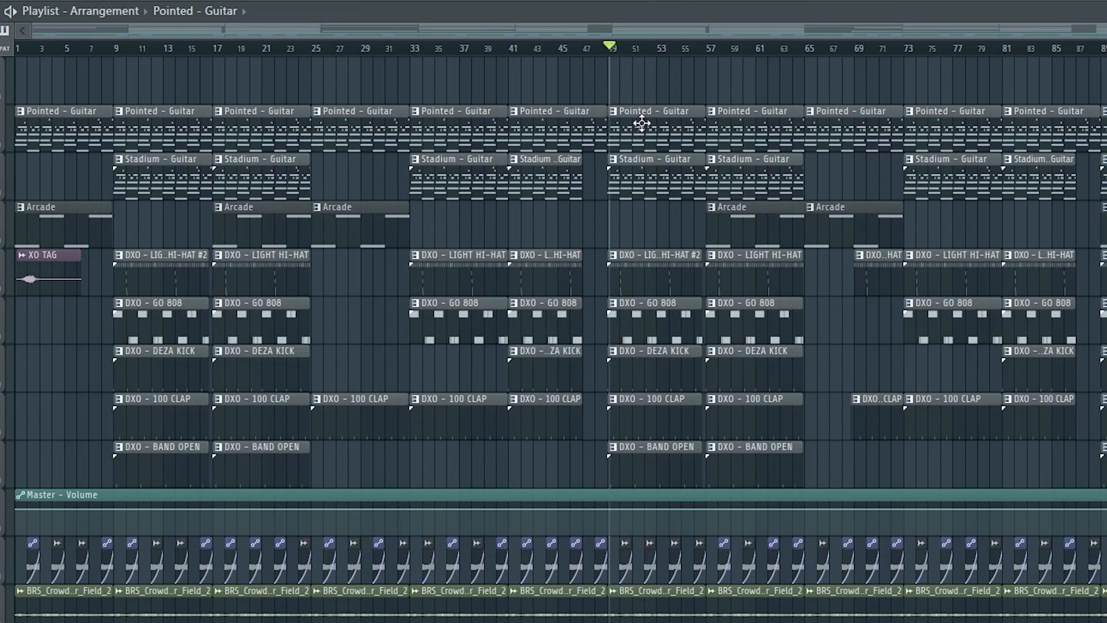
Step: Scroll the playlist right across the full arrangement
scroll(right, 3)
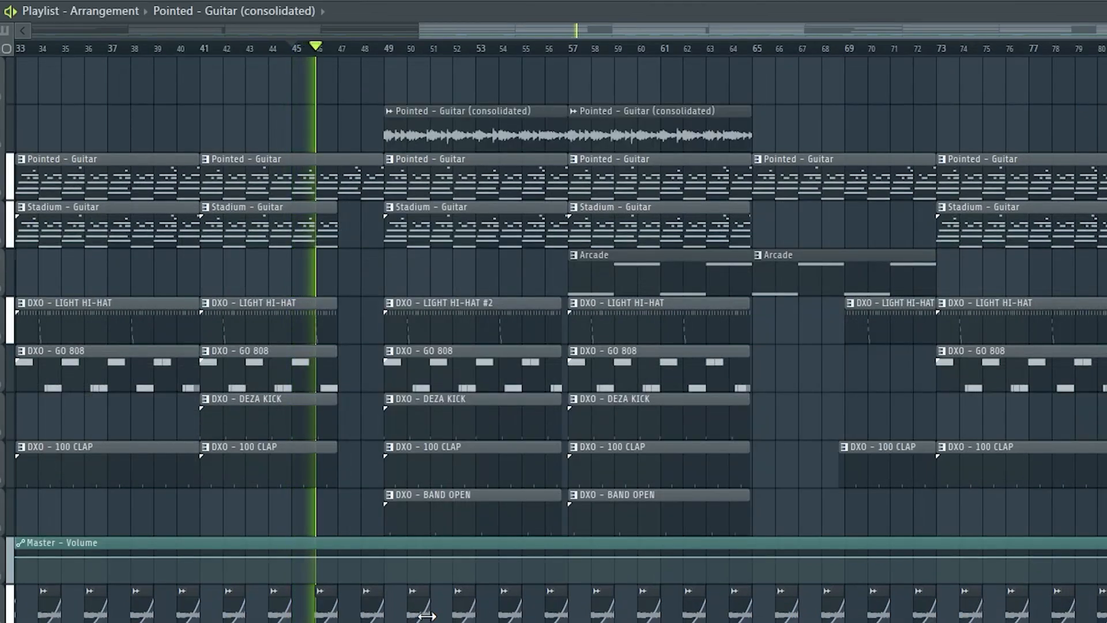
Step: Click near the top of the playlist after consolidating the bars 49–64 guitar
click(339, 48)
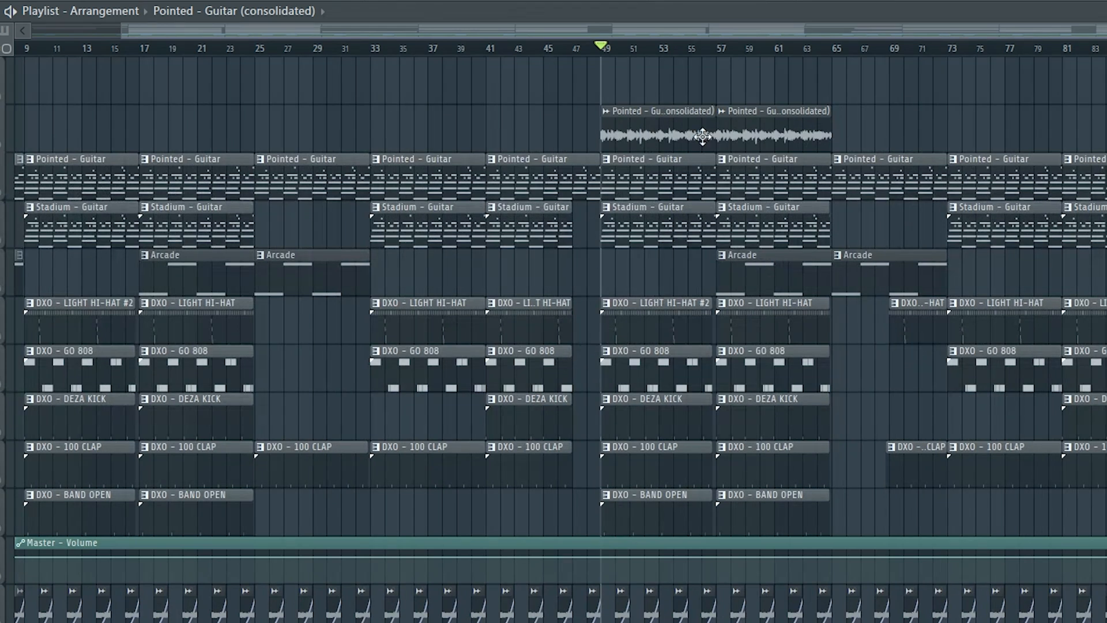
mouse_move(652, 224)
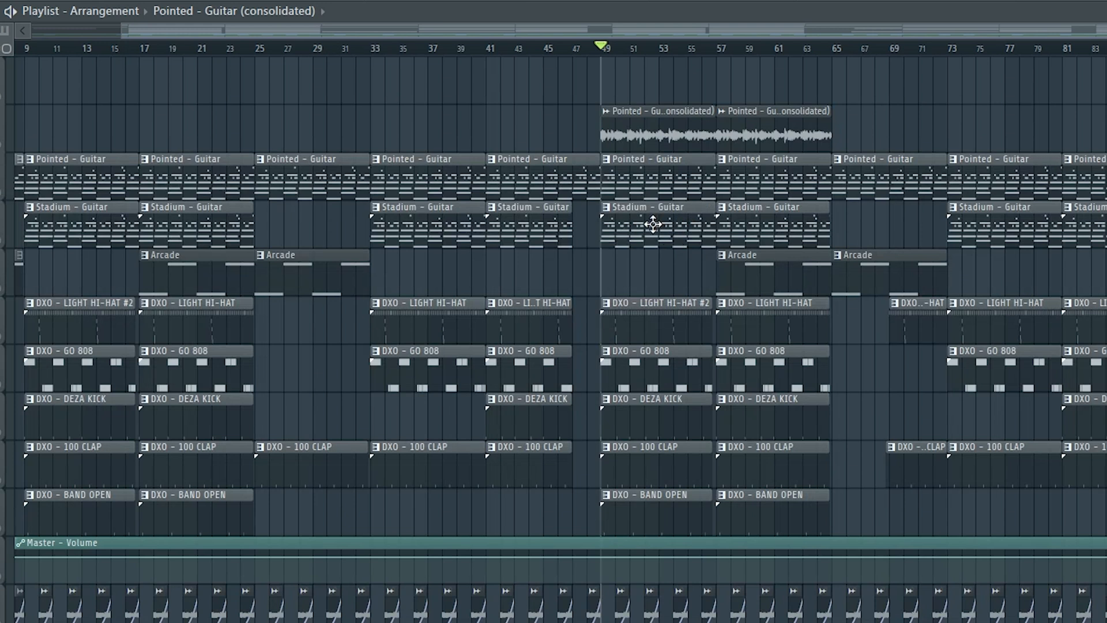
mouse_move(690, 289)
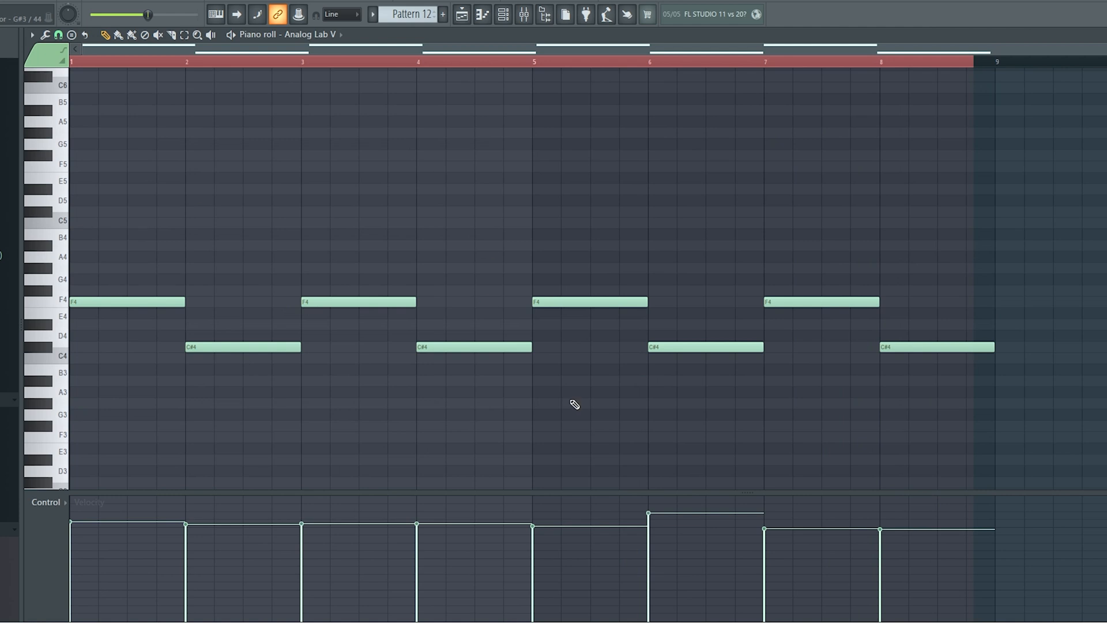
mouse_move(652, 233)
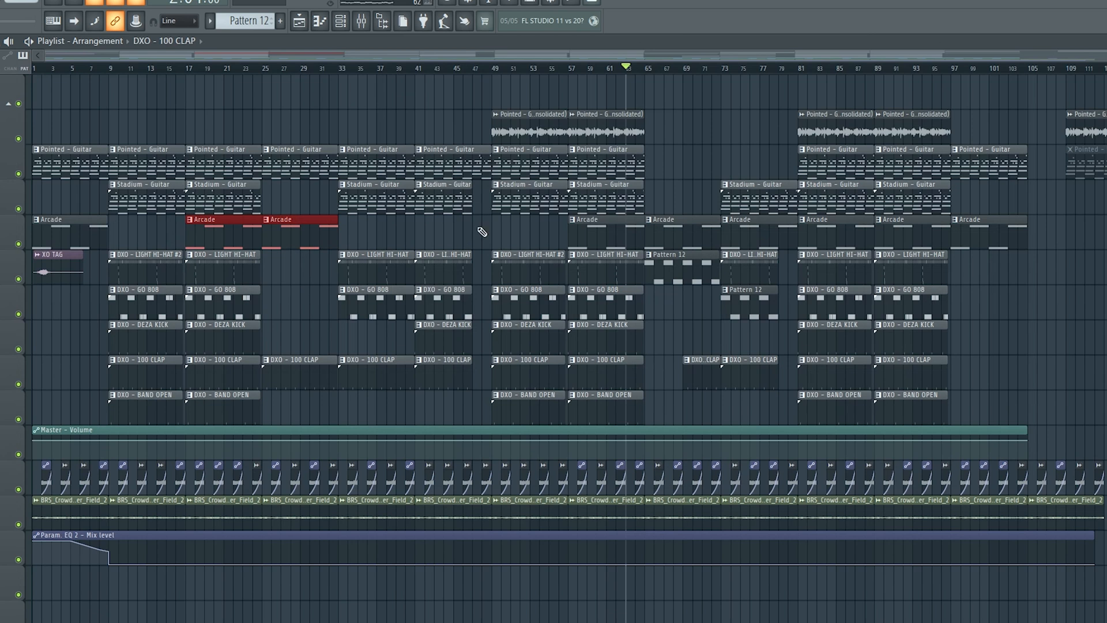
scroll(right, 3)
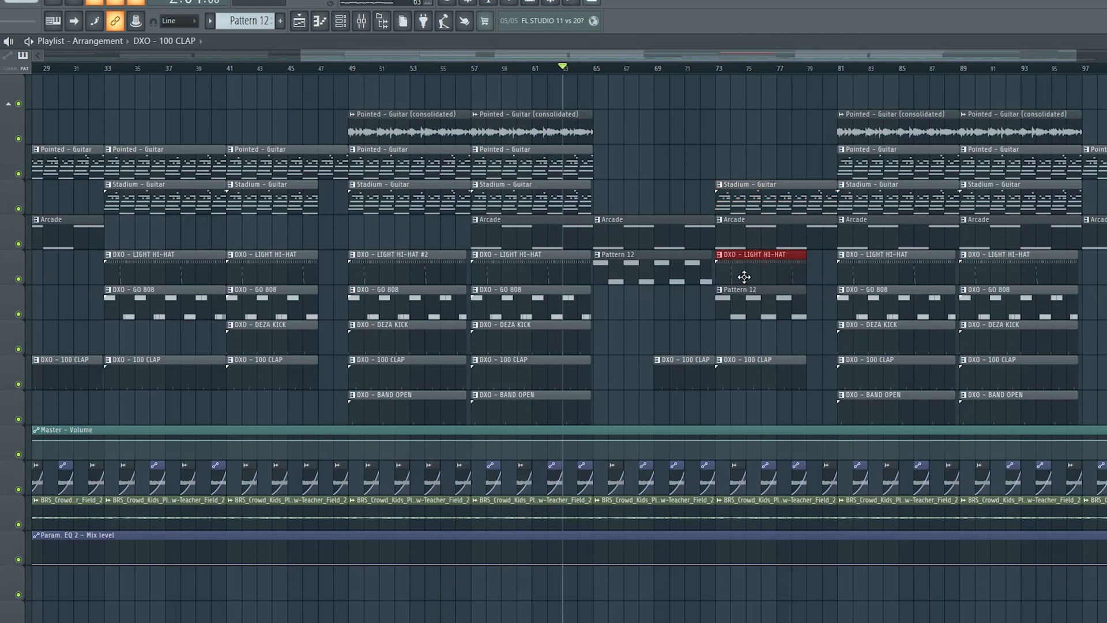
mouse_move(881, 47)
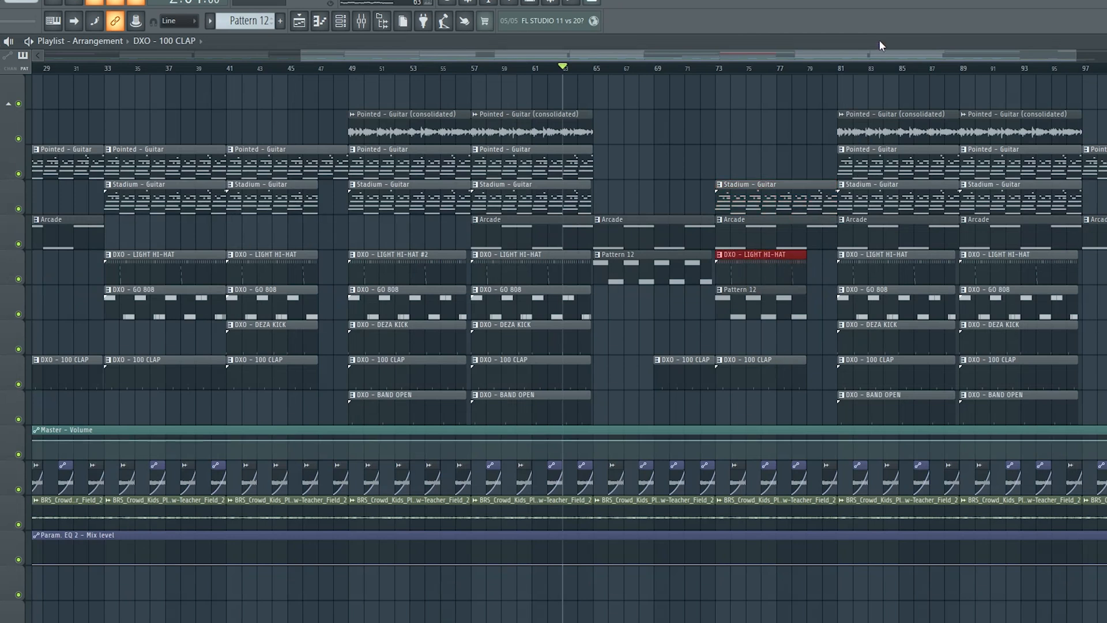